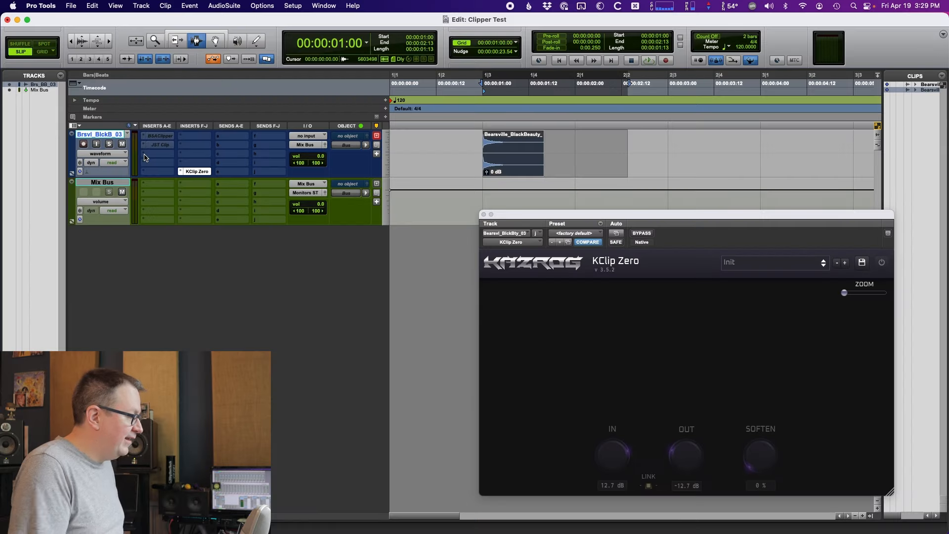
Insert Slate Virtual Tape Machines (stereo) in the slot after KClip Zero by searching 'virtual'.
{"action": "type", "text": "virtual"}
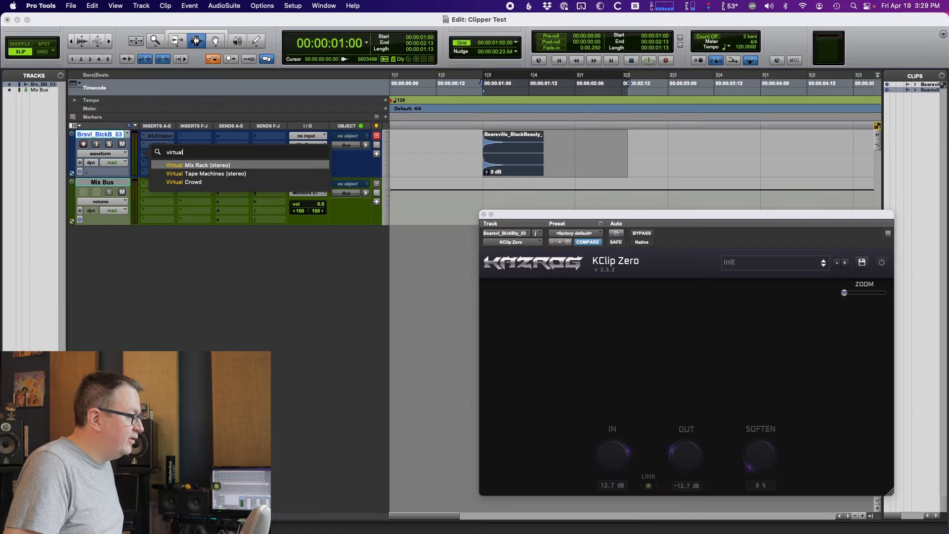
{"action": "left_click", "coordinate": [206, 173]}
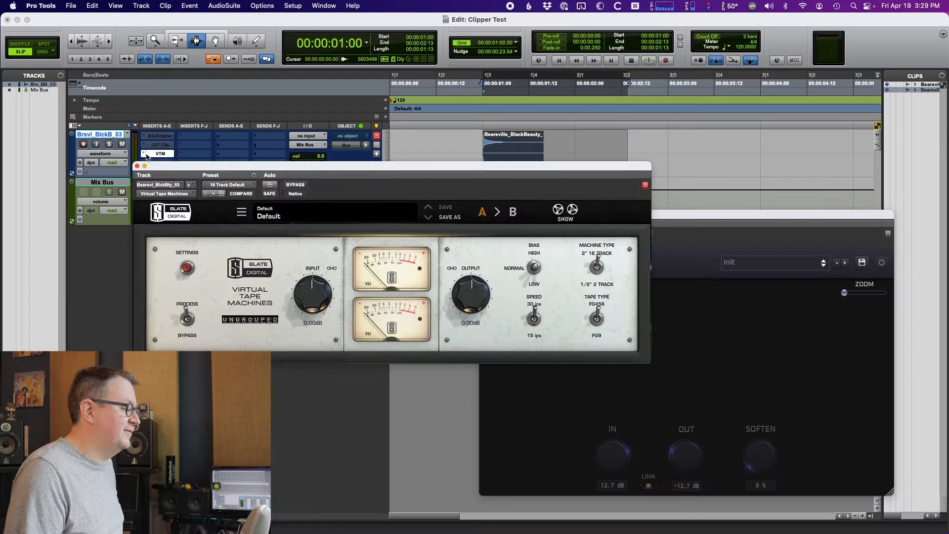